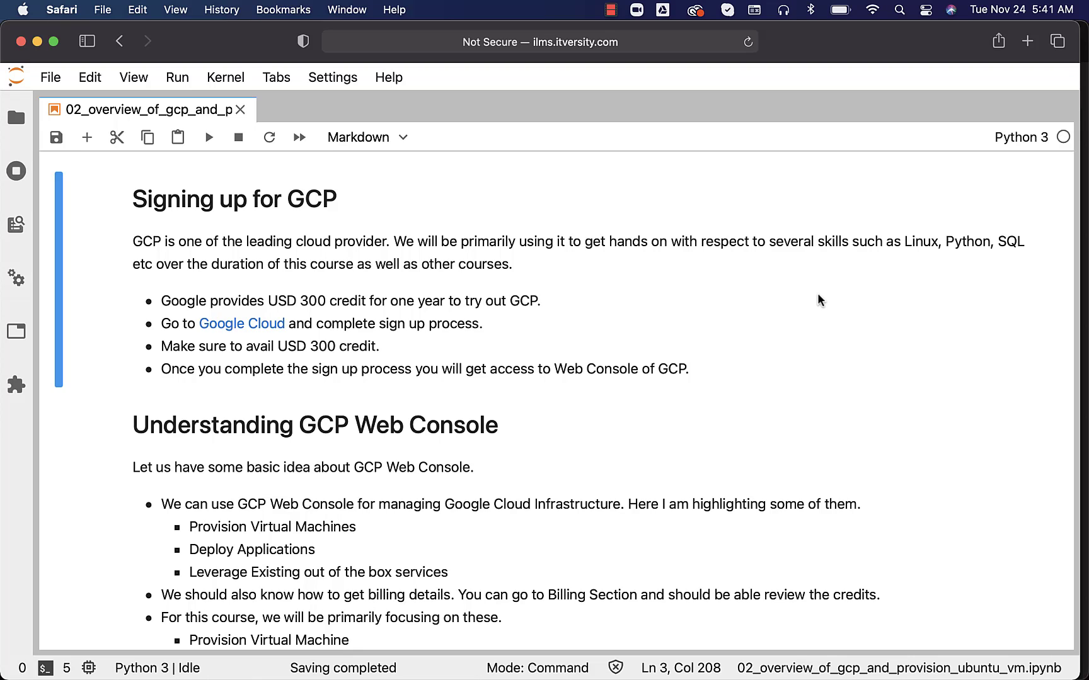
mouse_move(243, 658)
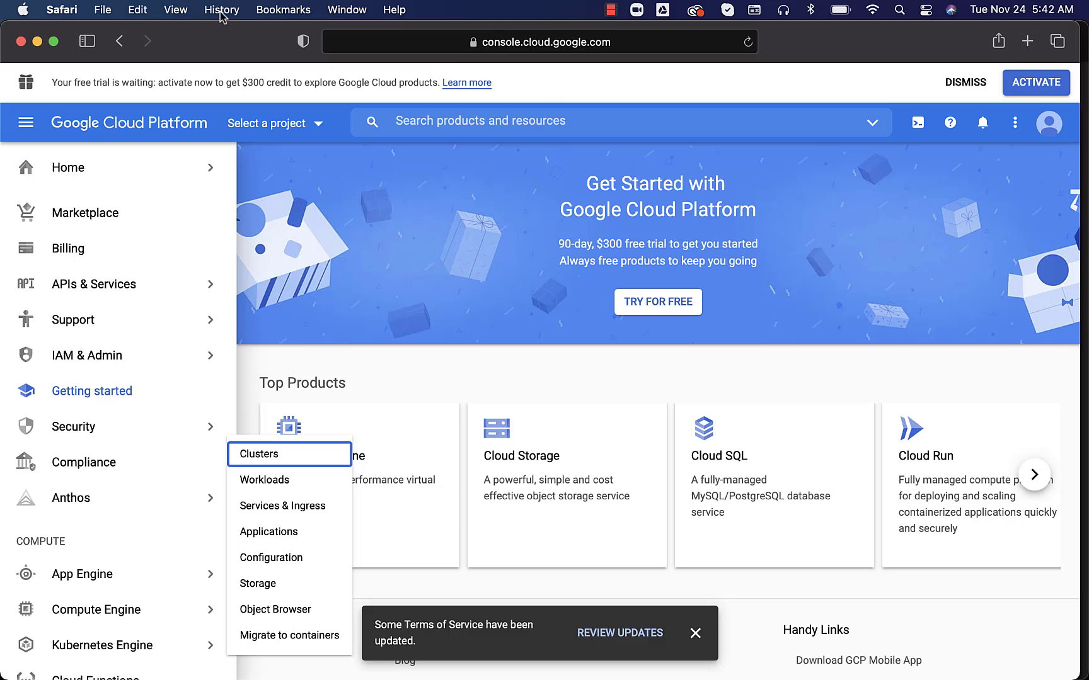
click(102, 9)
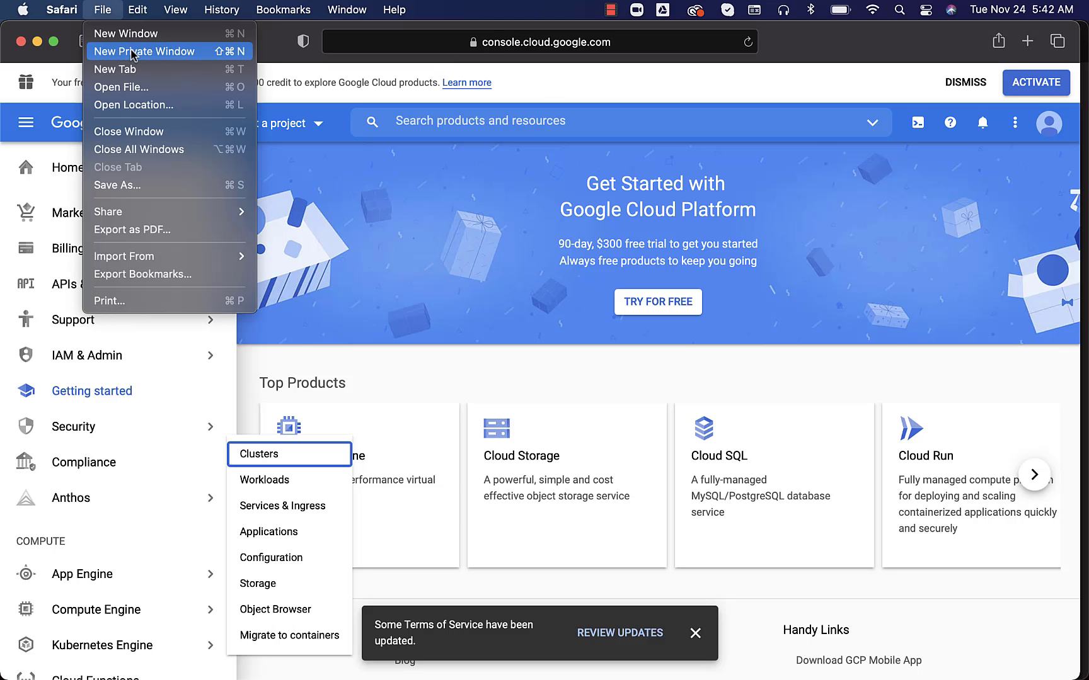
click(144, 52)
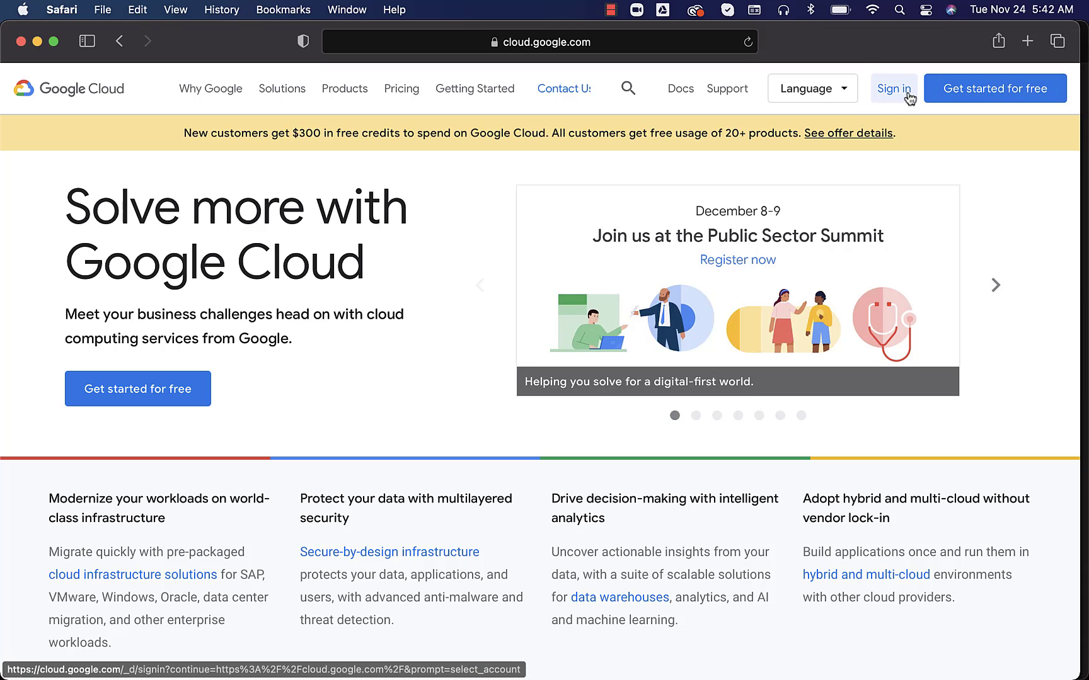
click(893, 88)
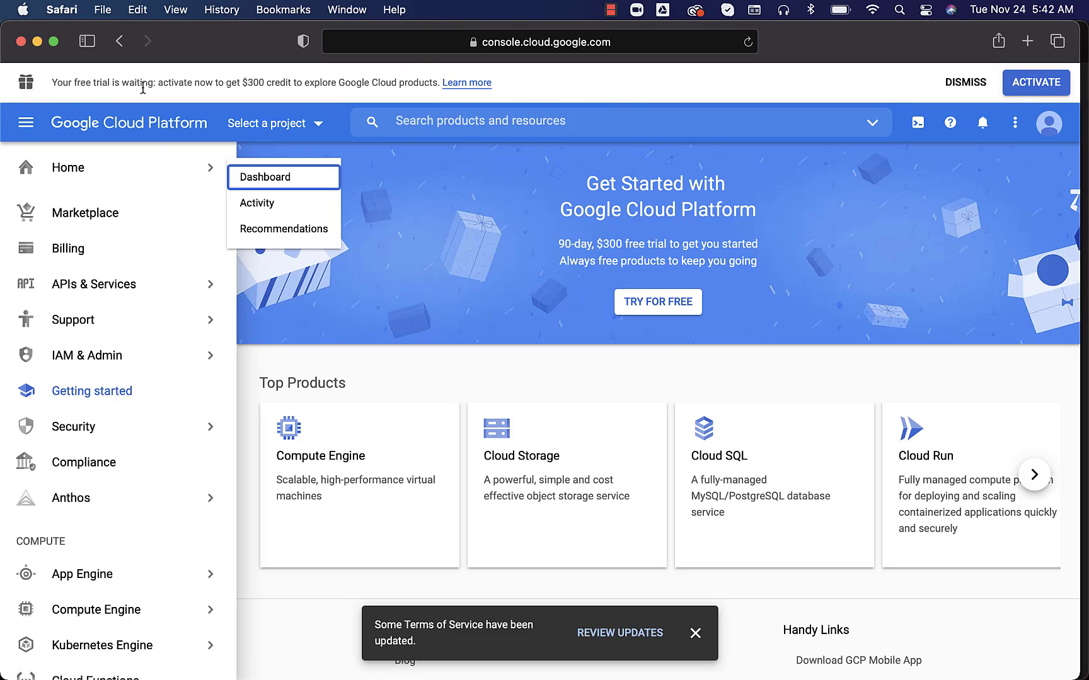
mouse_move(281, 89)
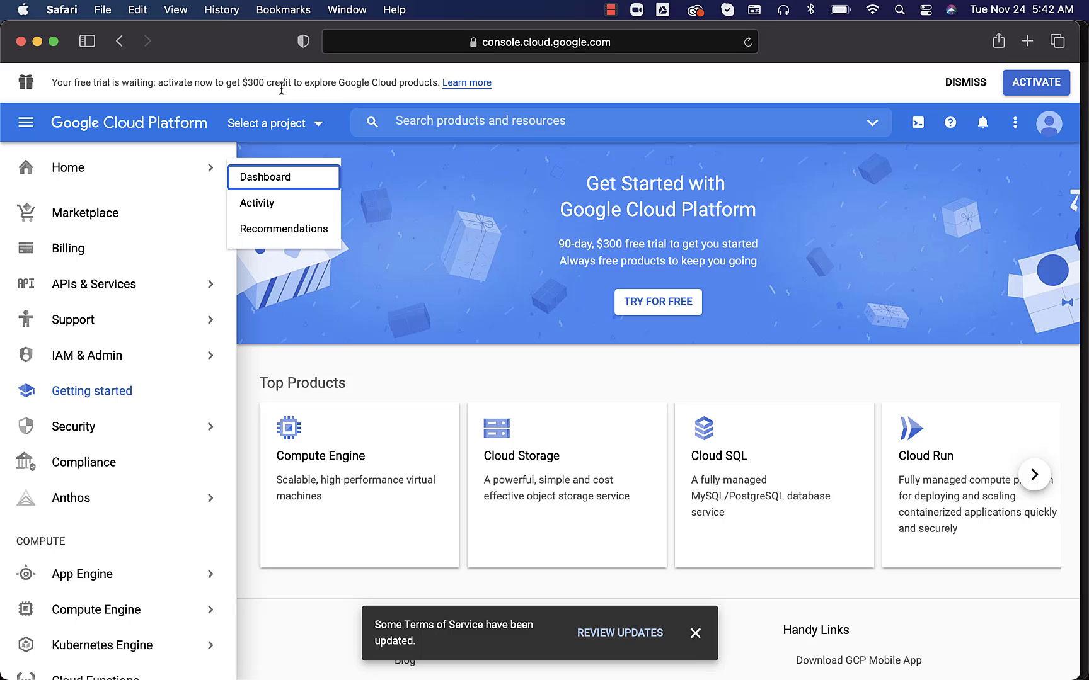
mouse_move(348, 95)
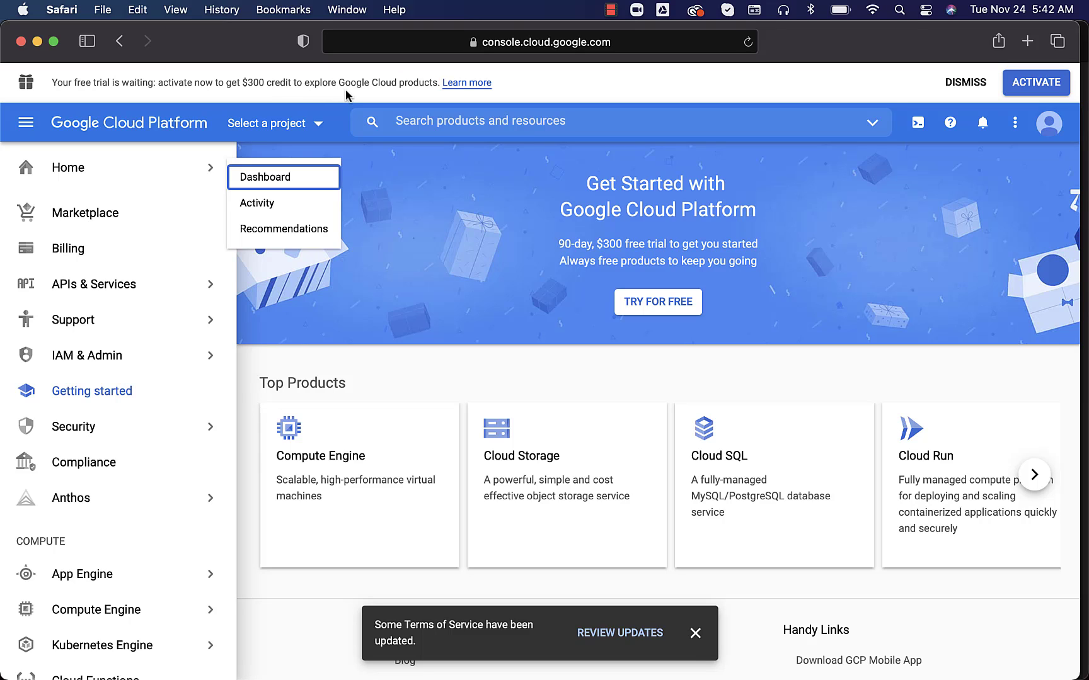
mouse_move(1036, 83)
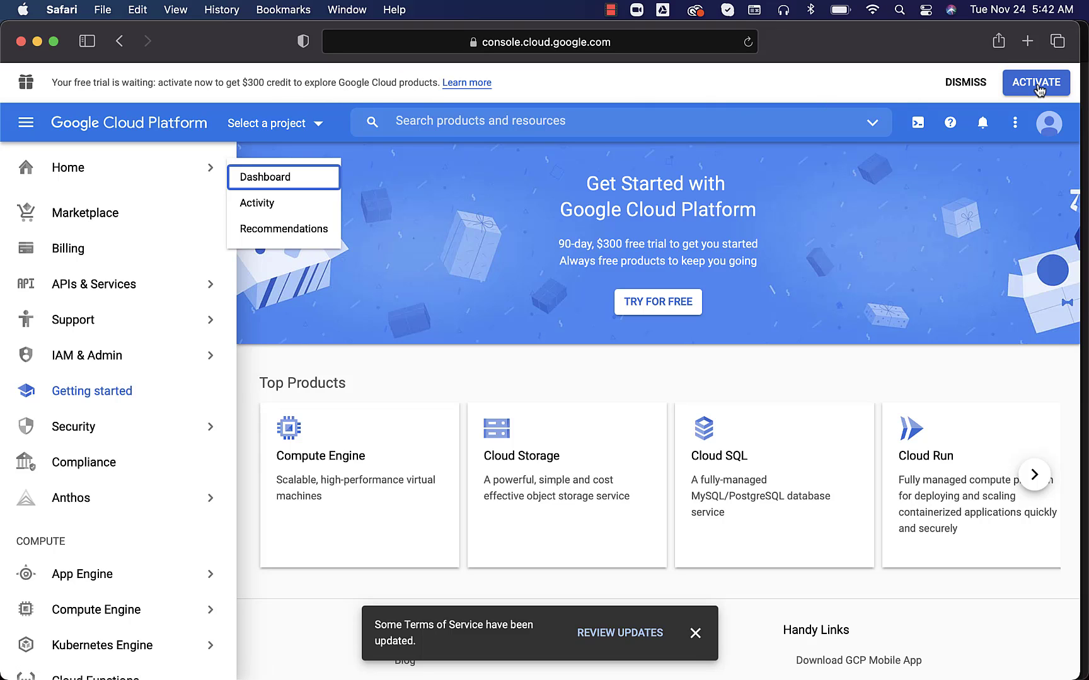
Step: Activate the $300 free trial and accept its Terms of Service to reach step 2
click(1036, 83)
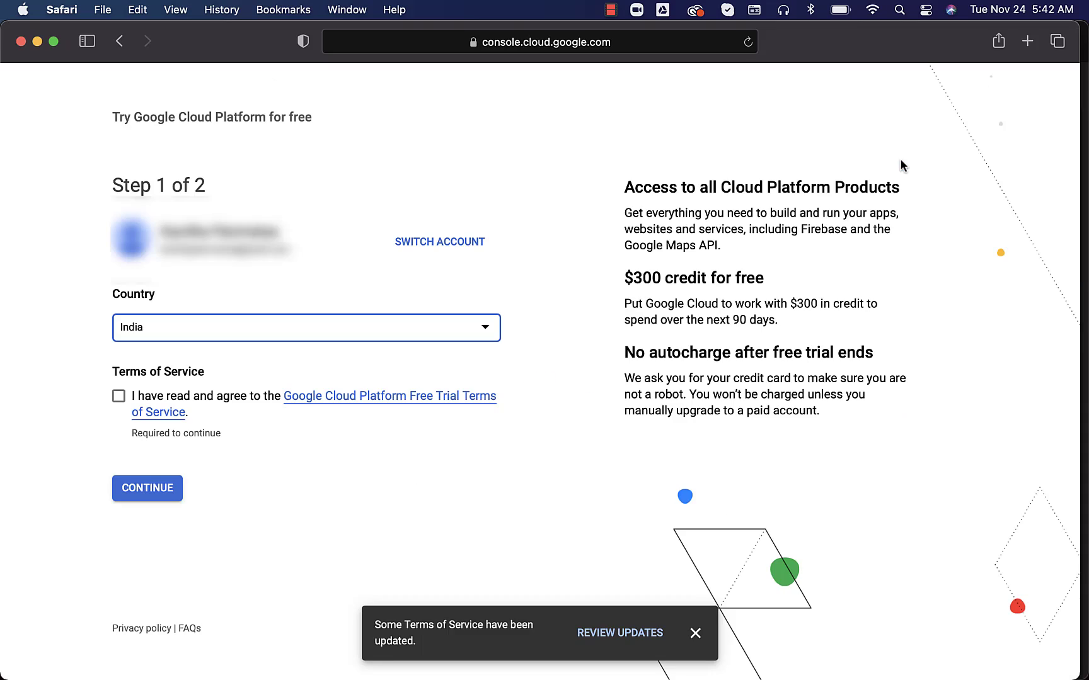
mouse_move(519, 305)
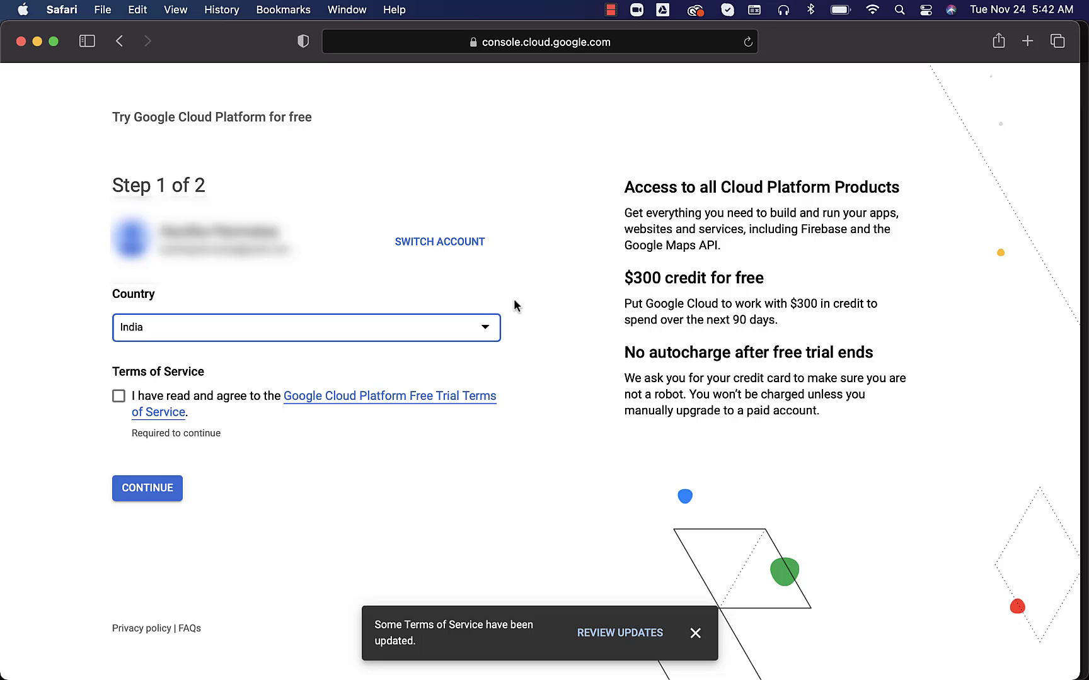
mouse_move(253, 329)
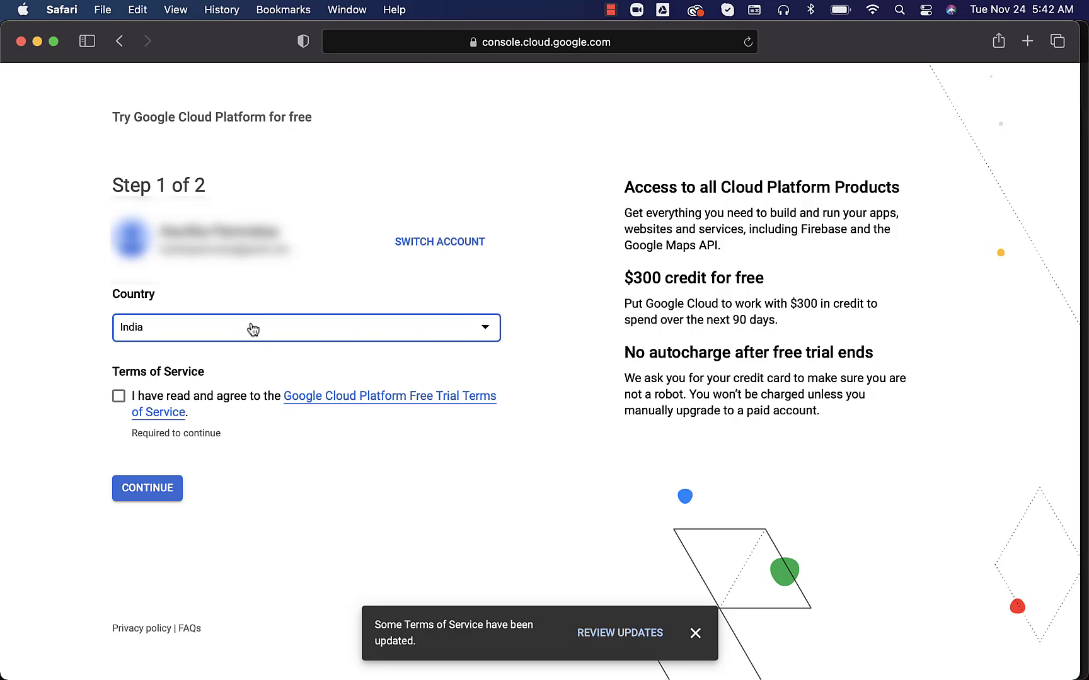
click(118, 396)
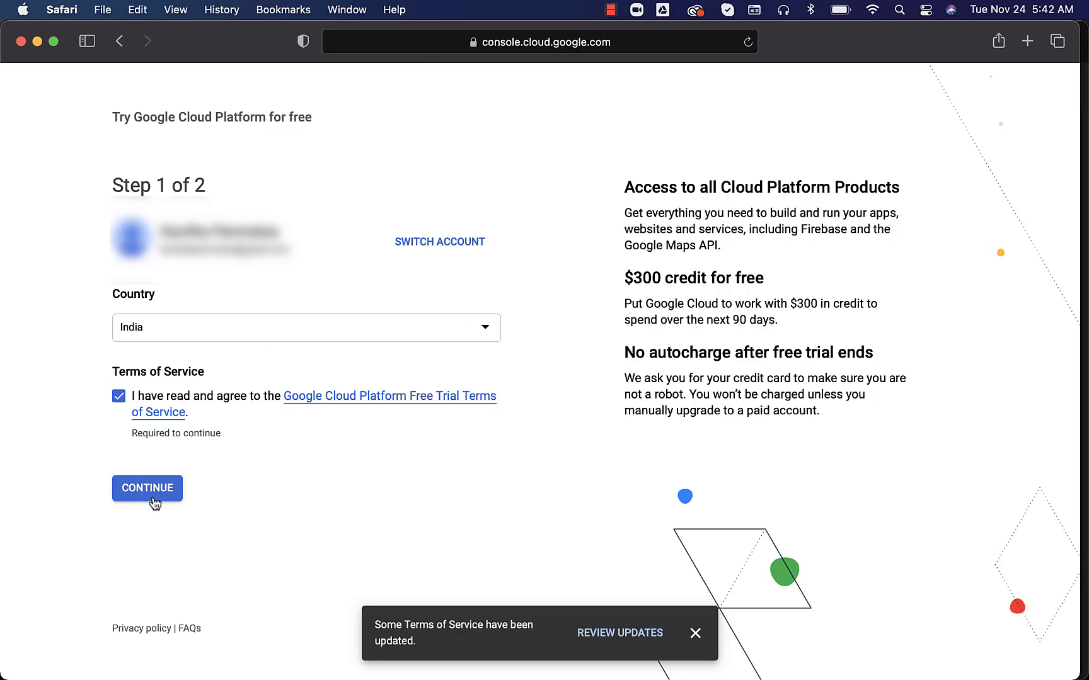
click(147, 488)
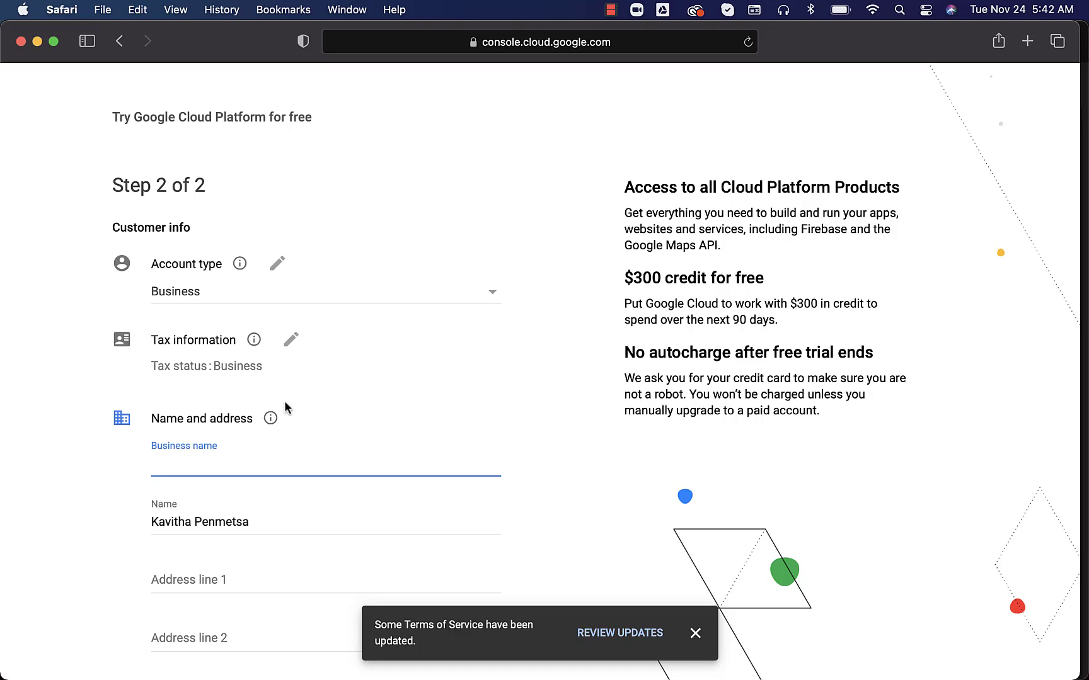
mouse_move(218, 277)
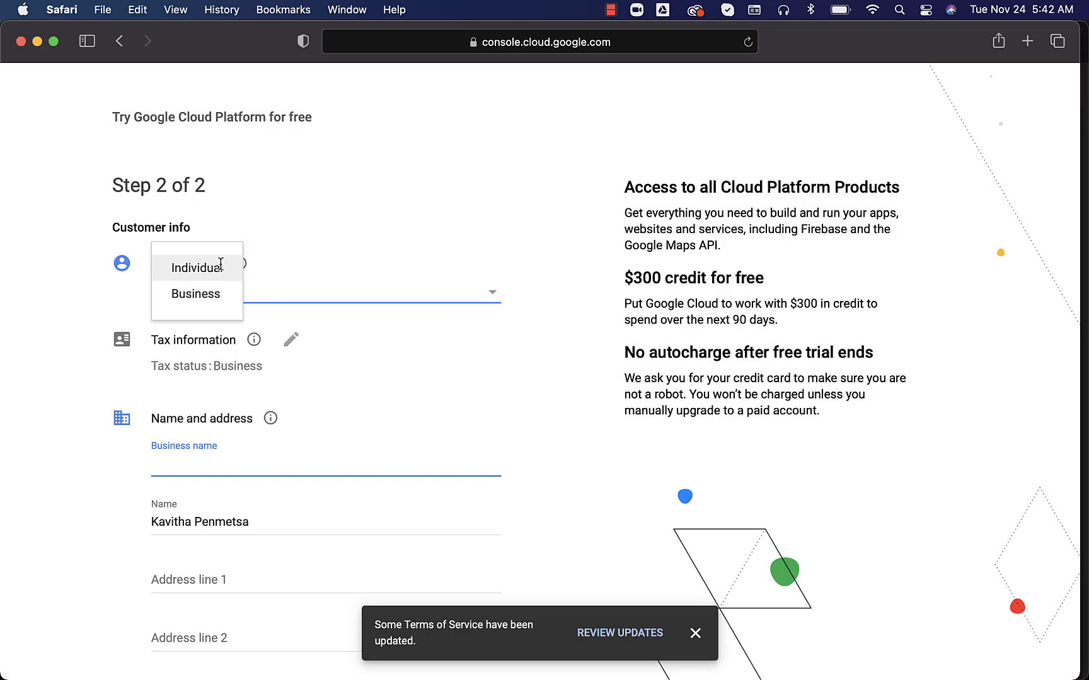
Step: Set account type Individual and tax status Unregistered individual on the step-2 form
click(184, 267)
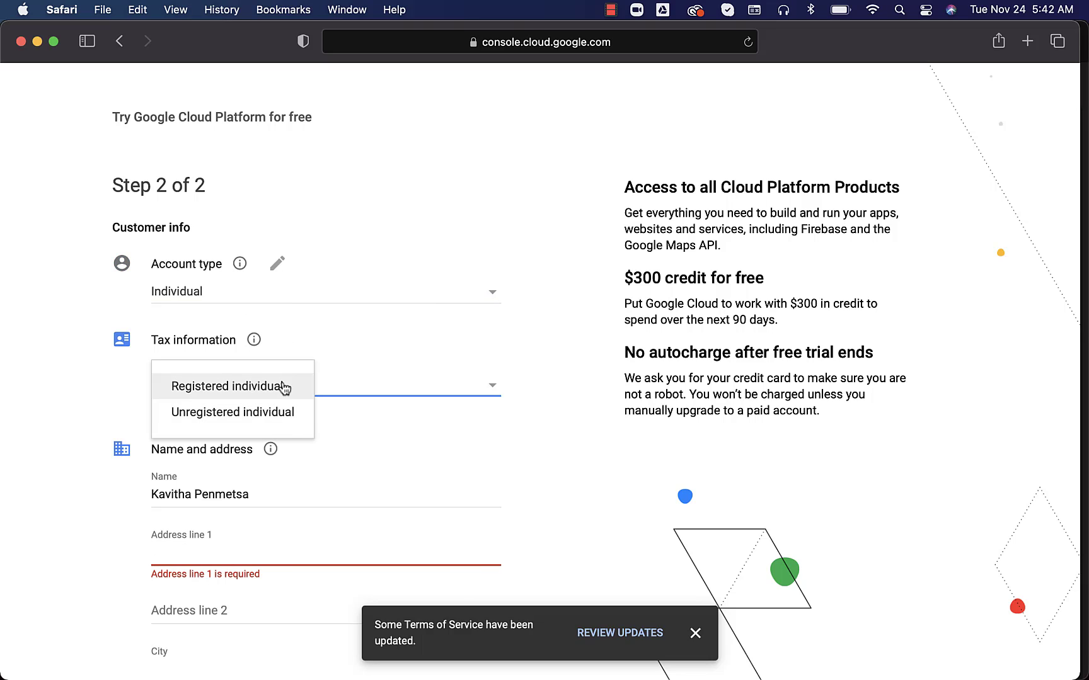
click(232, 412)
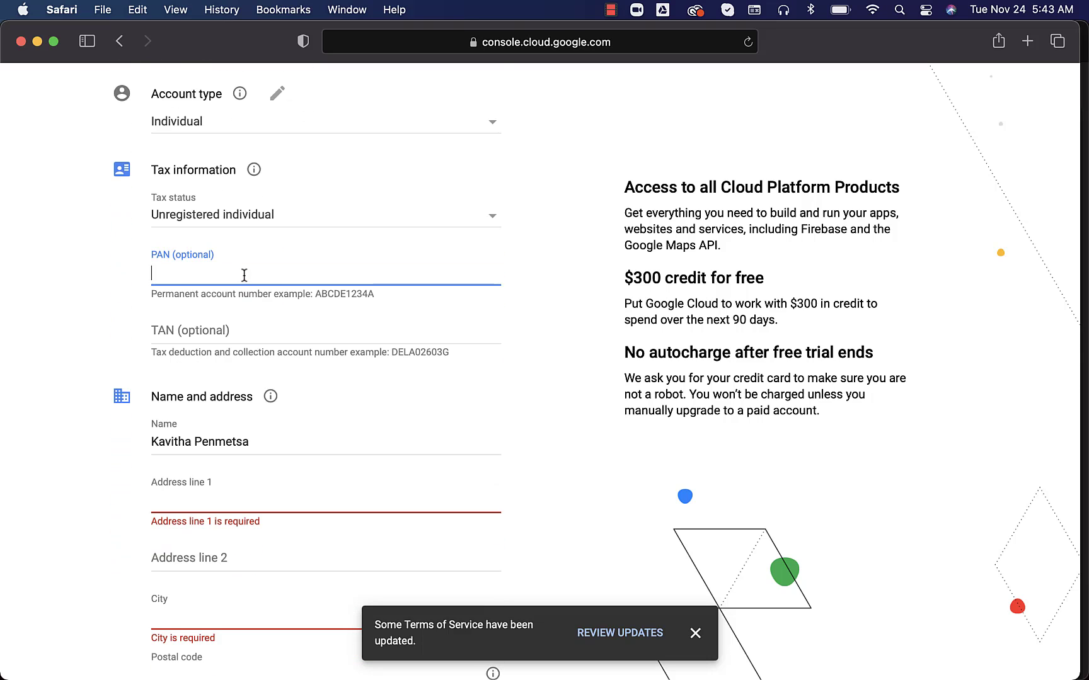
scroll(down, 3)
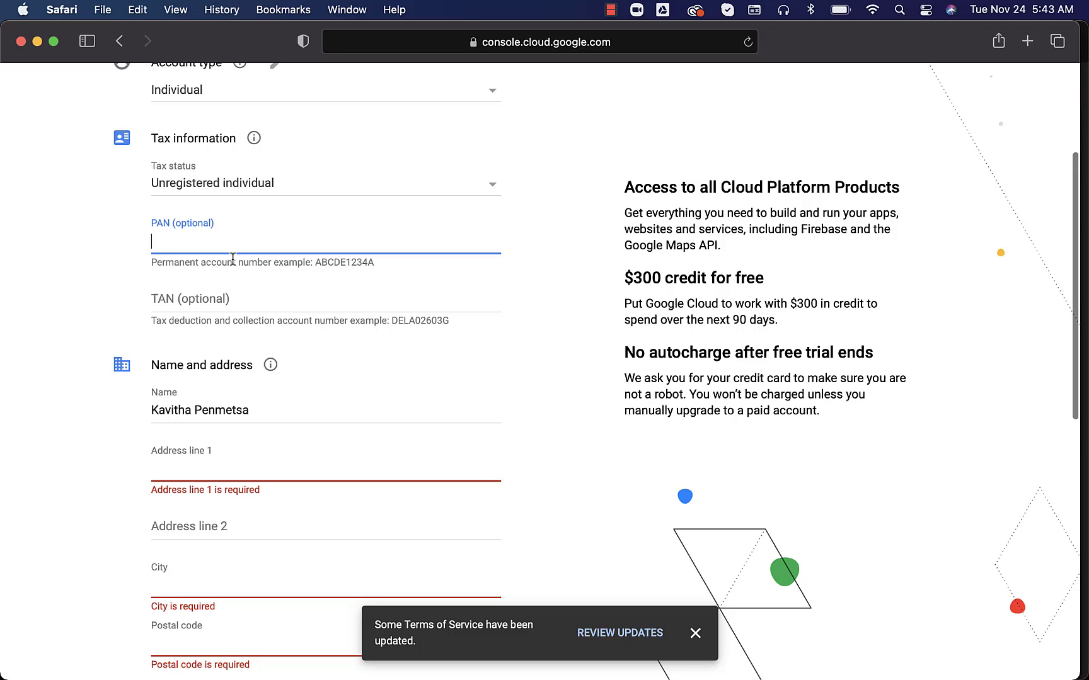
scroll(down, 3)
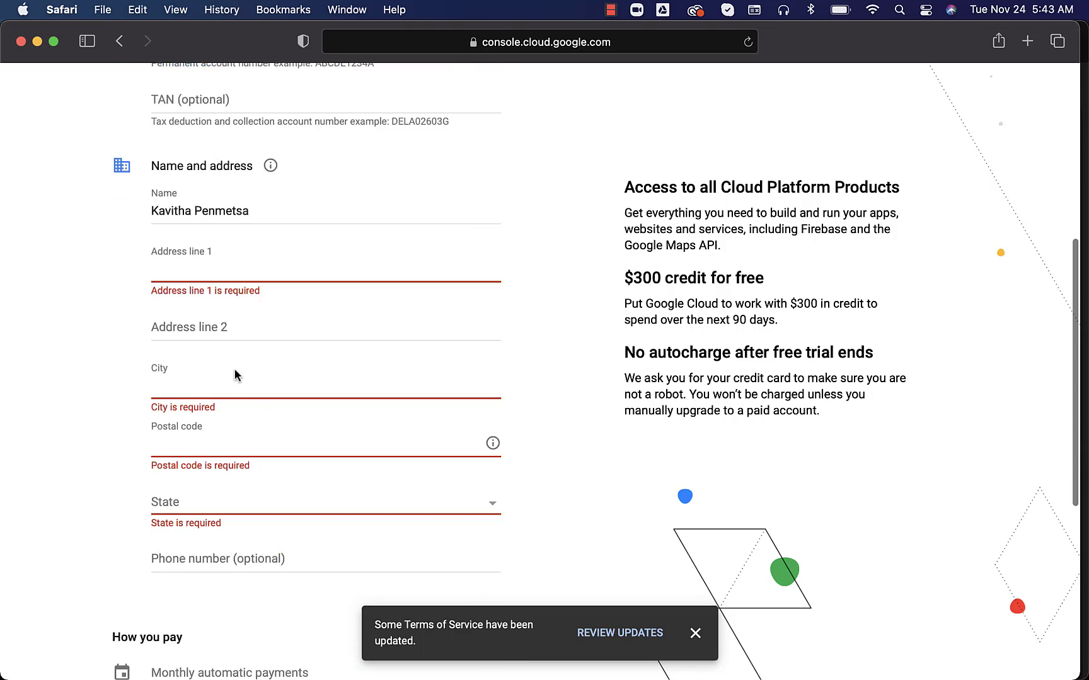
scroll(down, 3)
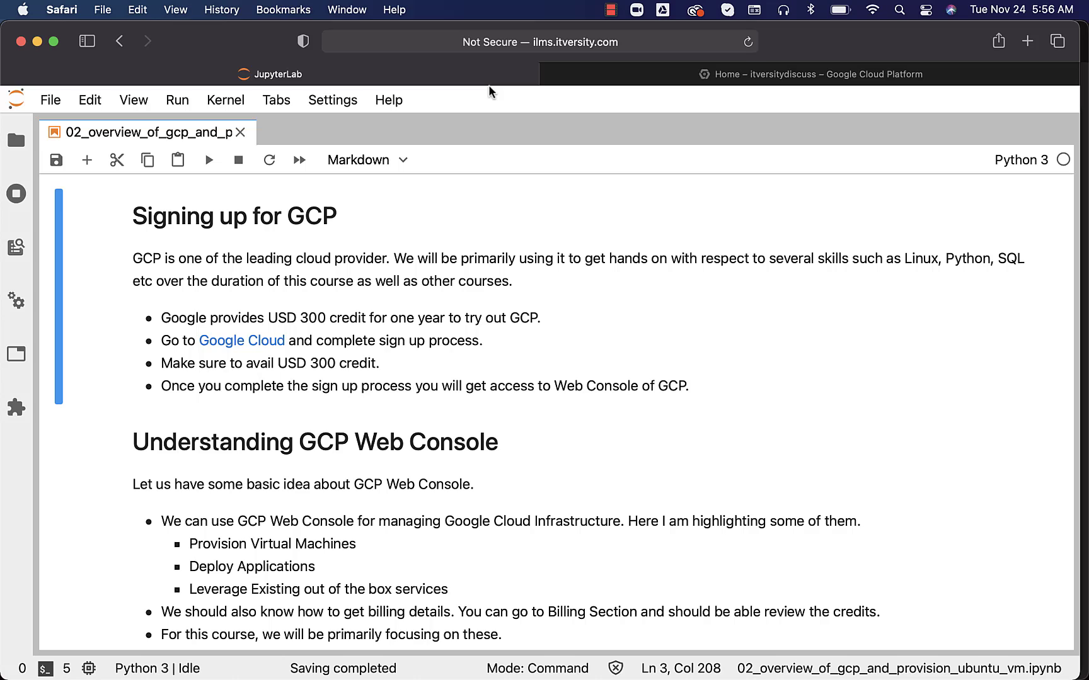
mouse_move(663, 80)
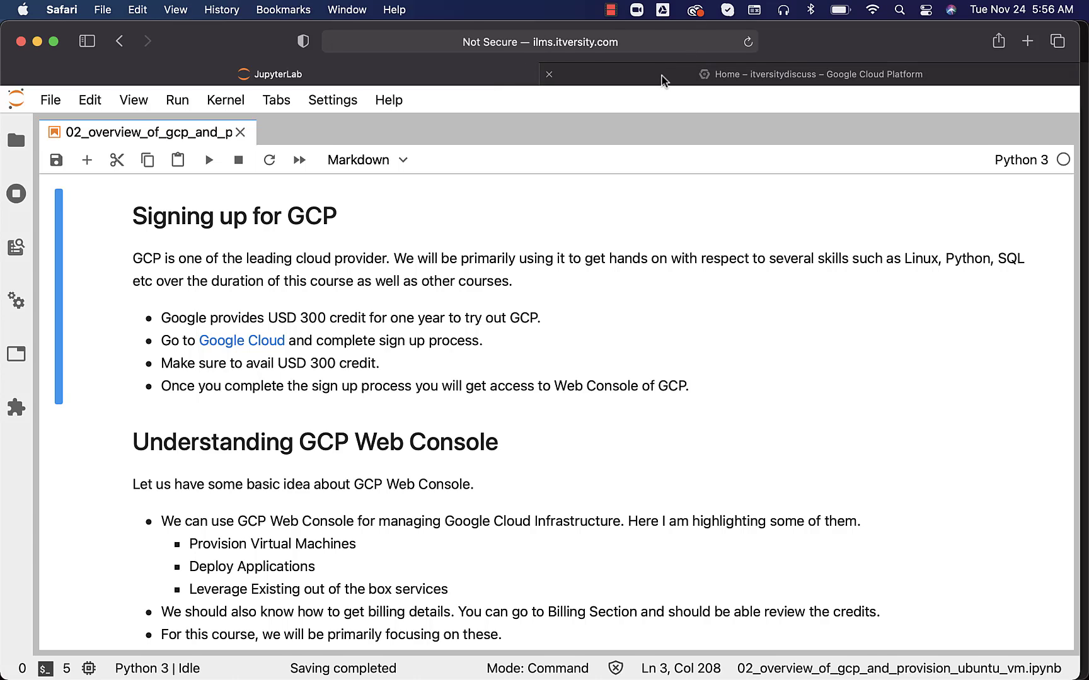
Step: Return to the itversitydiscuss project dashboard with the console navigation menu open
click(809, 74)
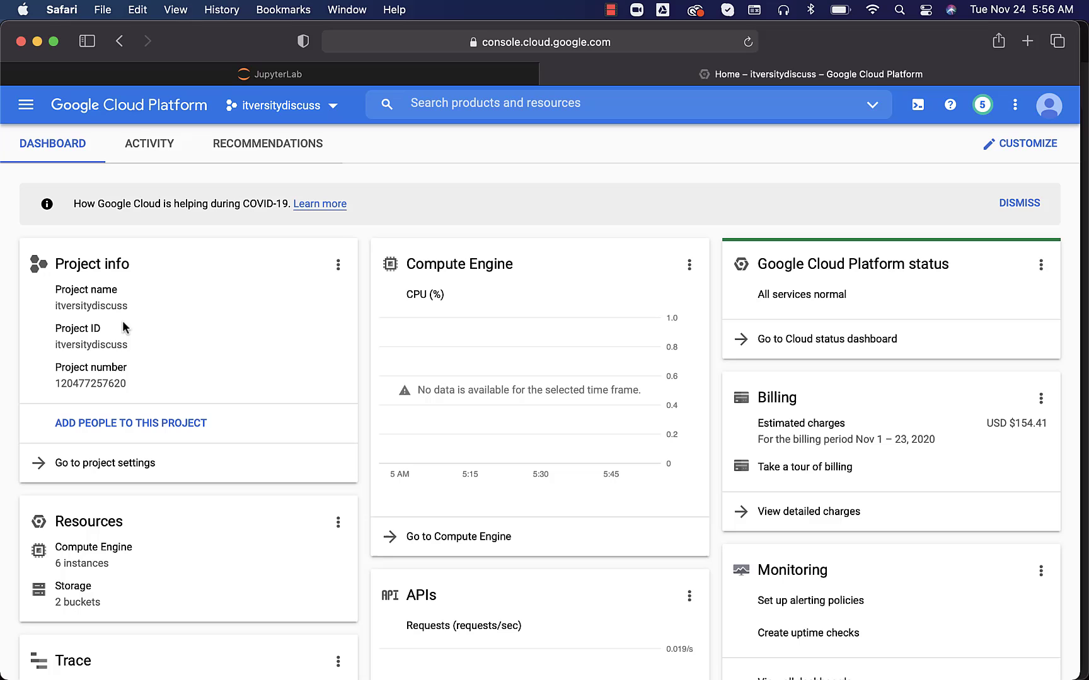
mouse_move(39, 132)
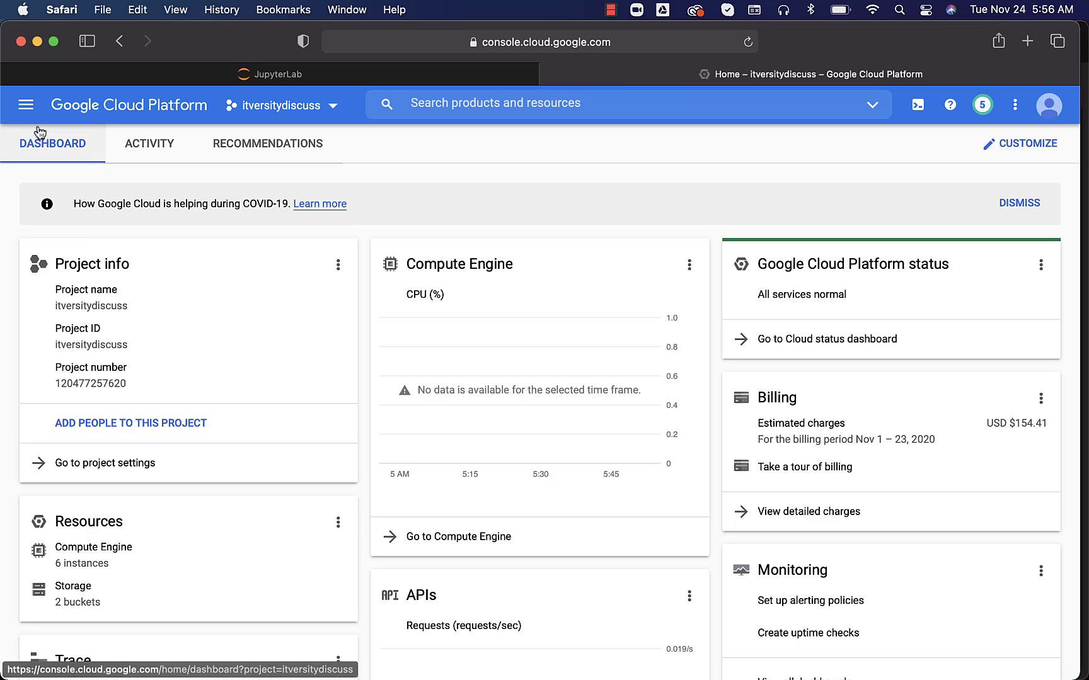
click(26, 105)
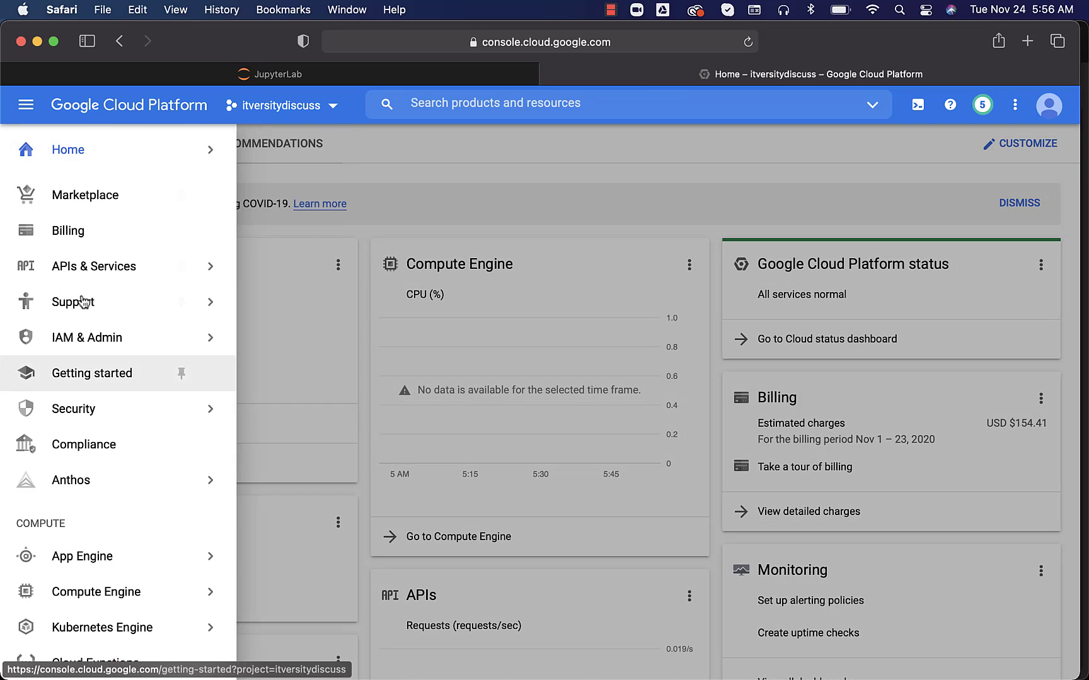
click(26, 105)
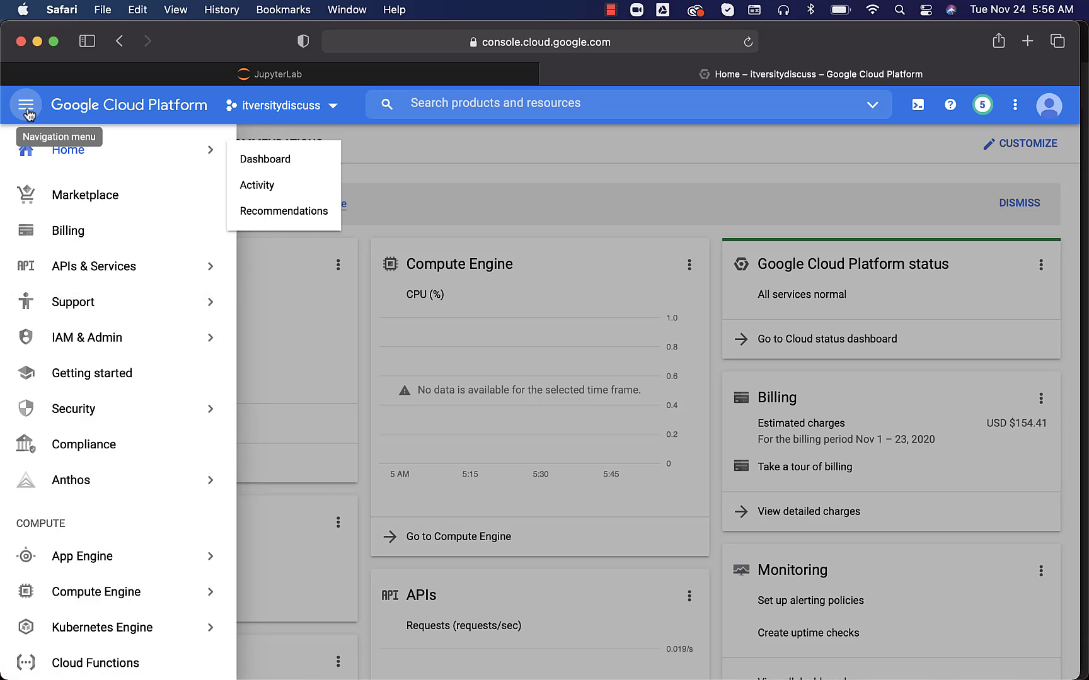